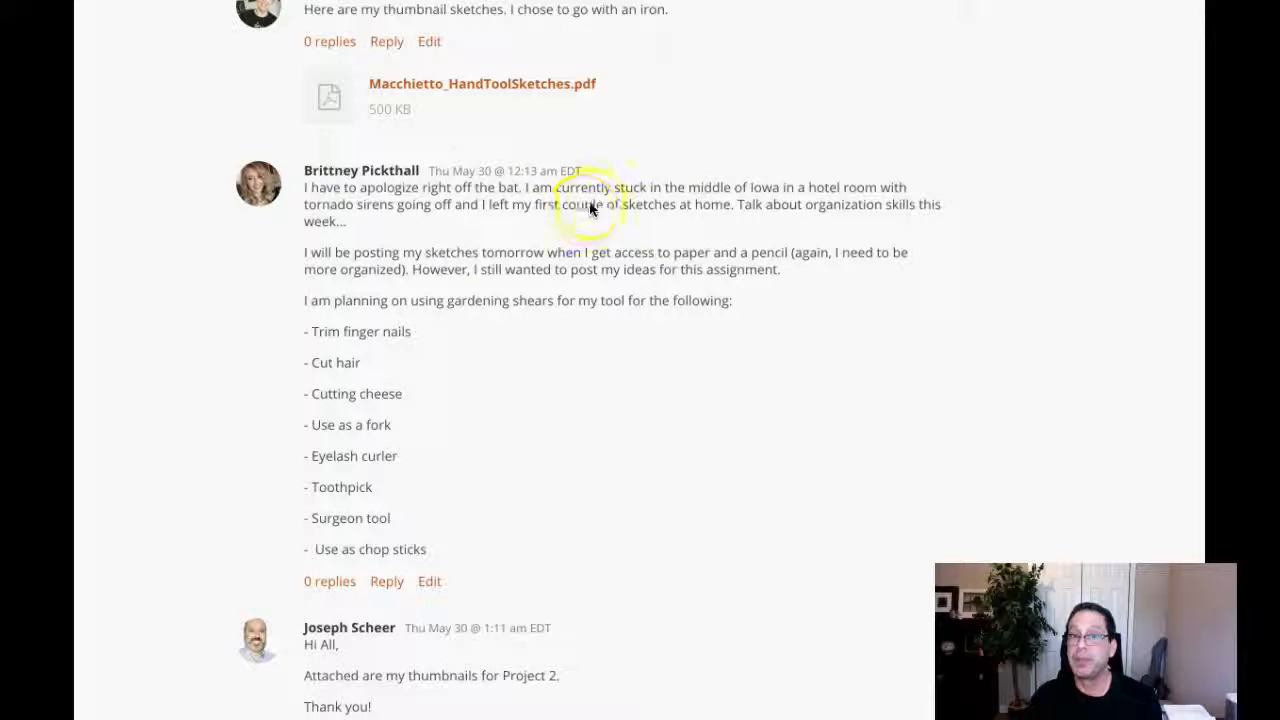
mouse_move(1060, 210)
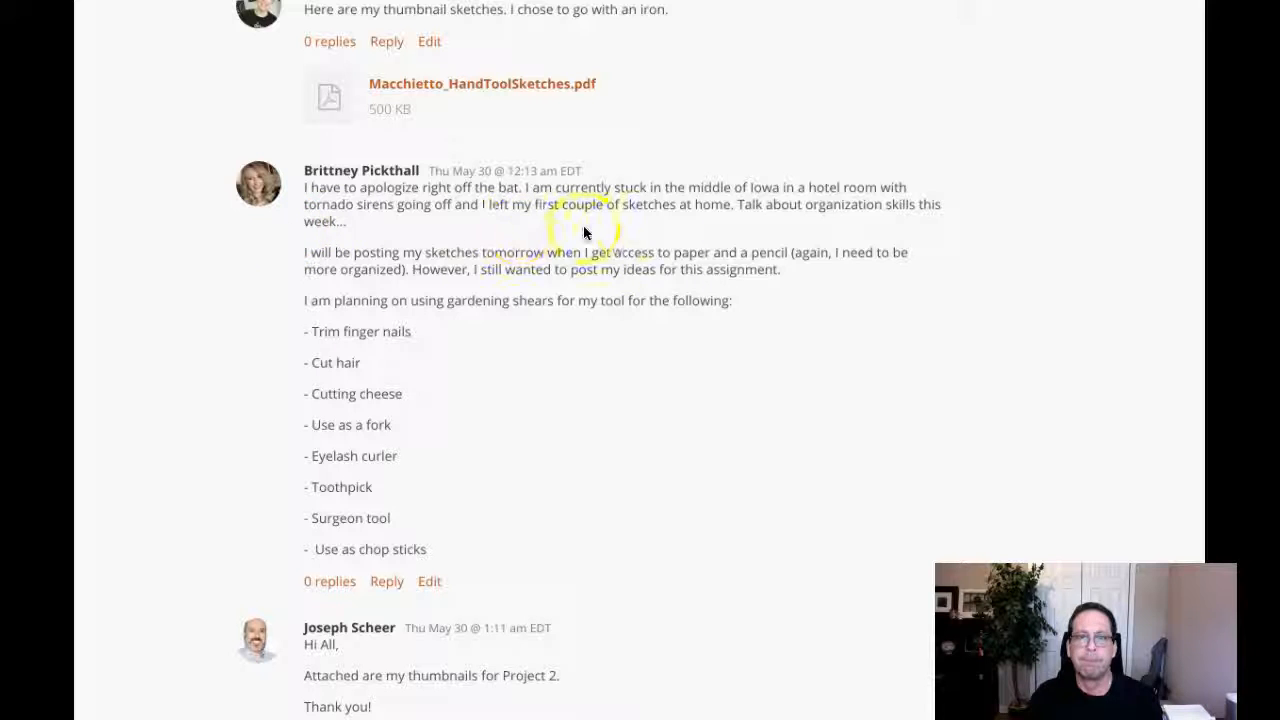
mouse_move(978, 232)
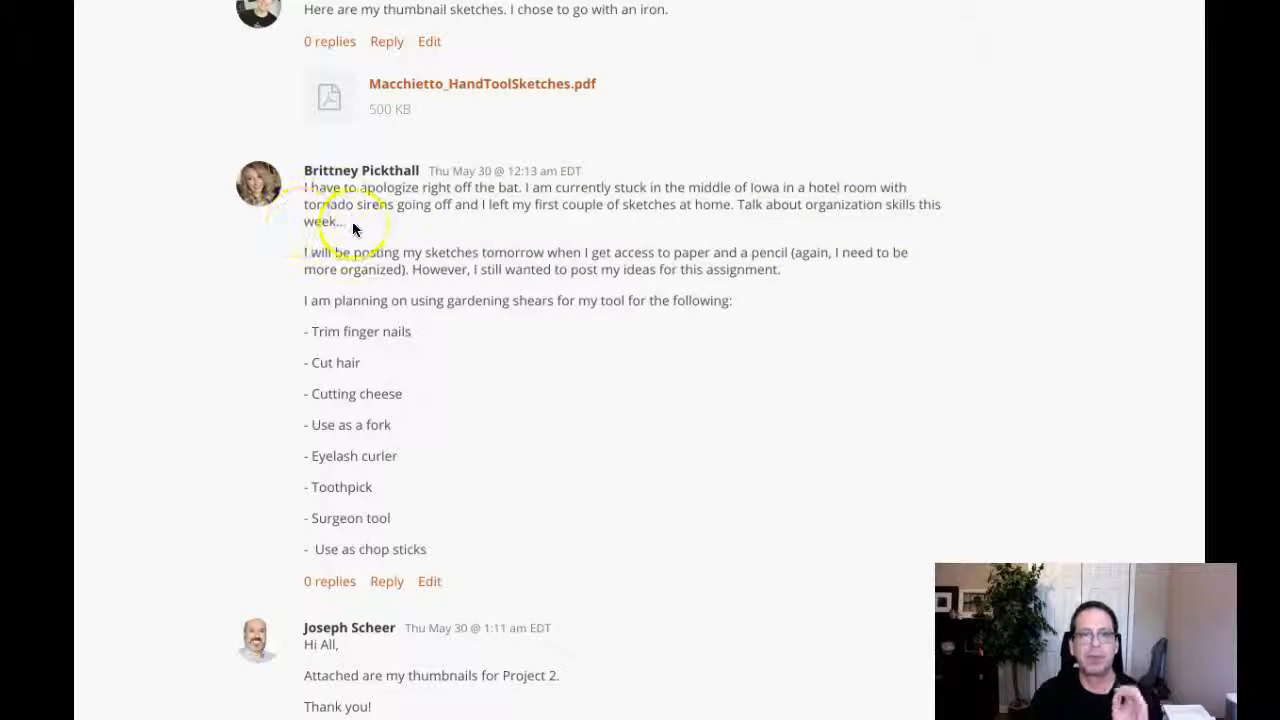
mouse_move(660, 232)
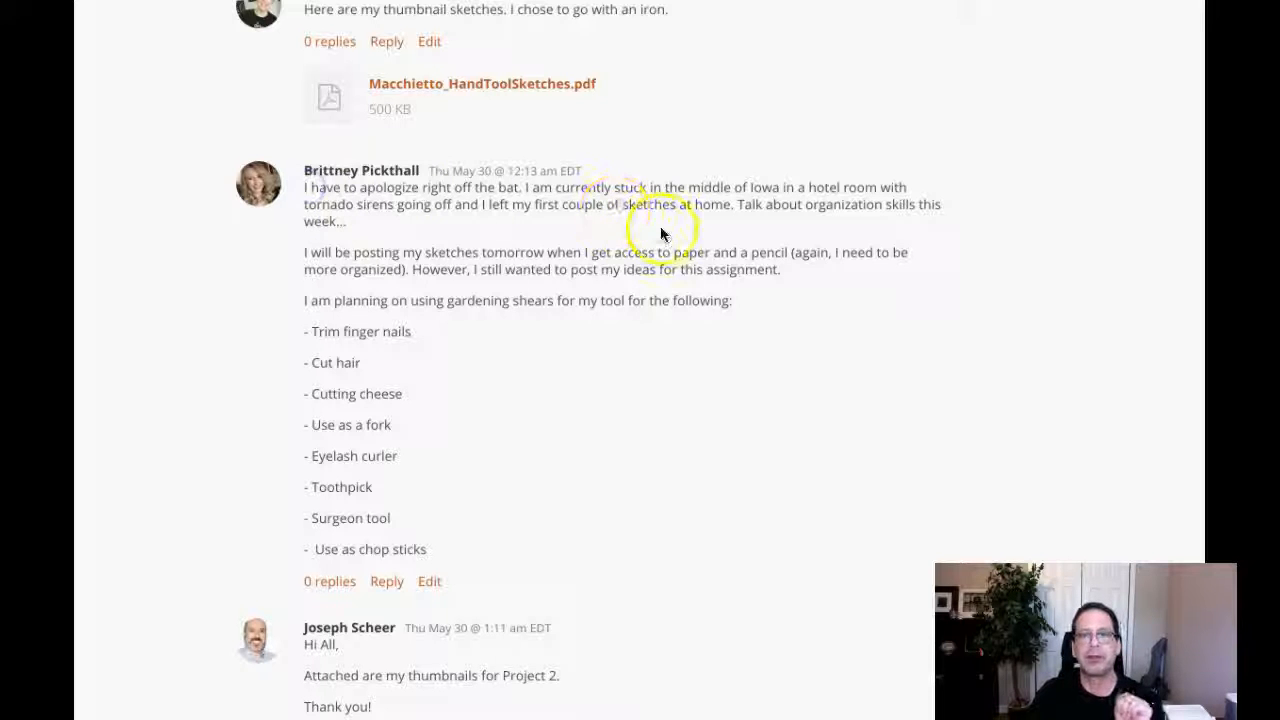
mouse_move(950, 258)
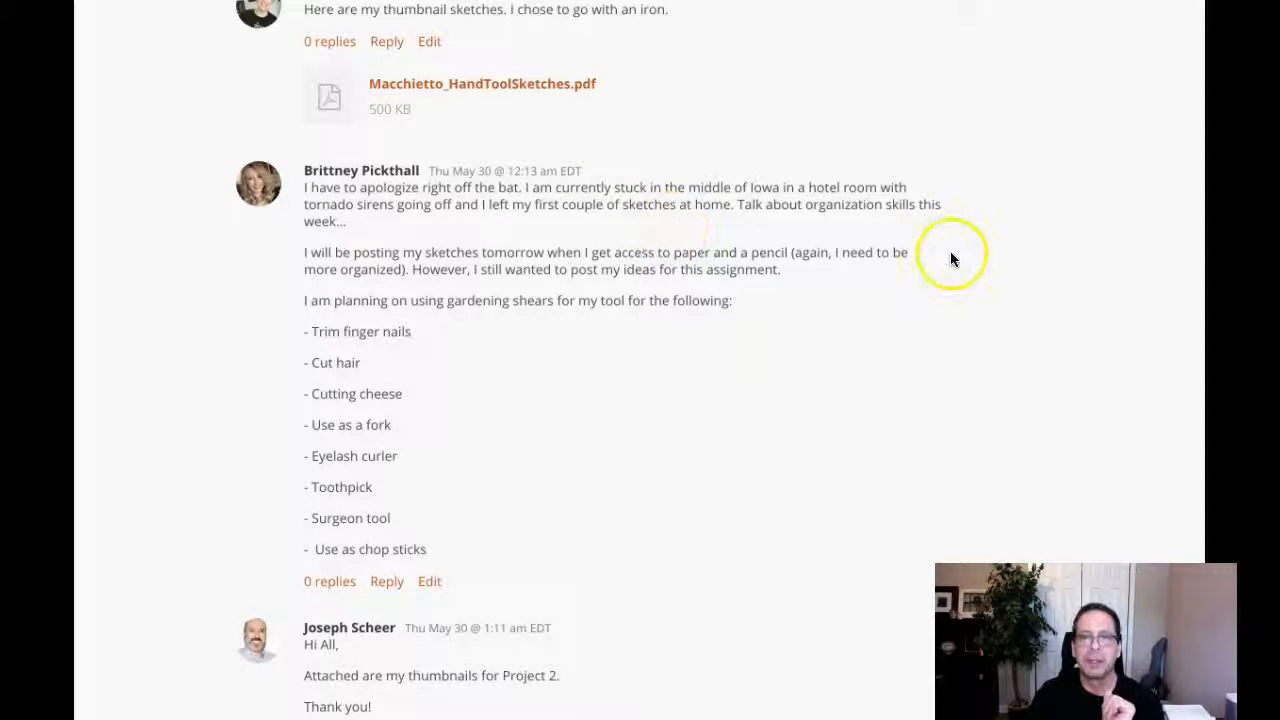
mouse_move(808, 198)
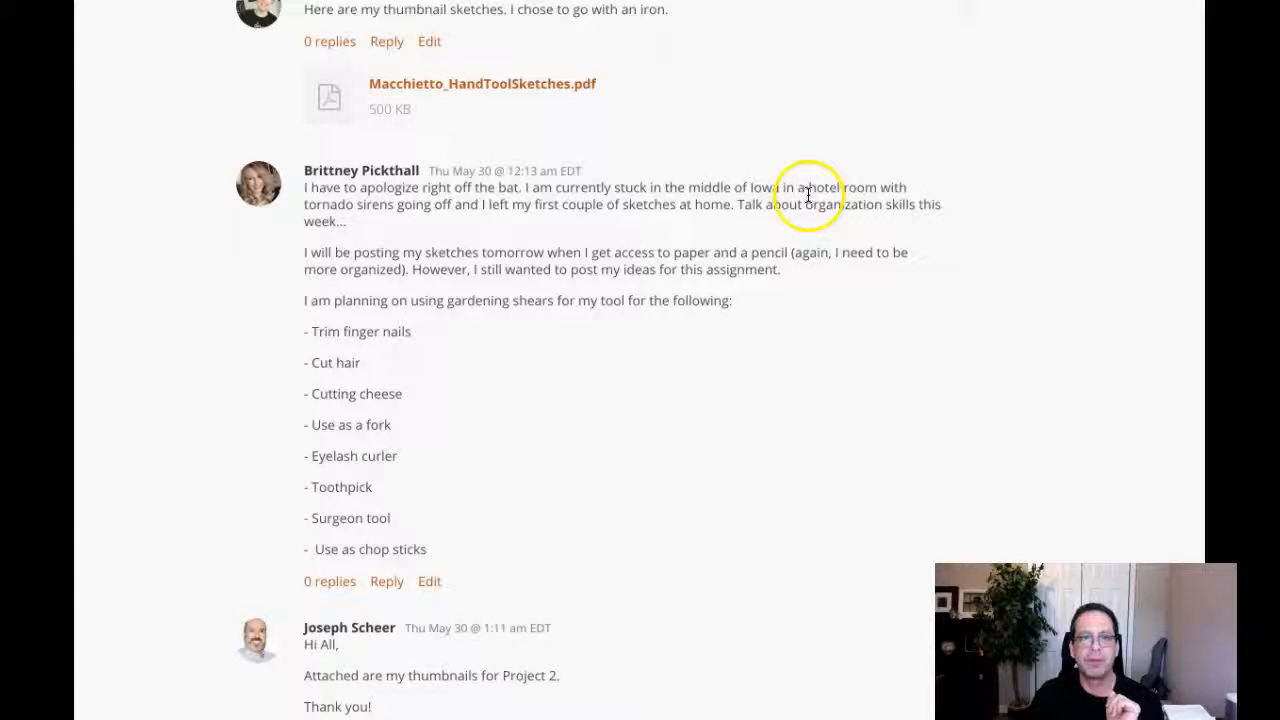
mouse_move(510, 290)
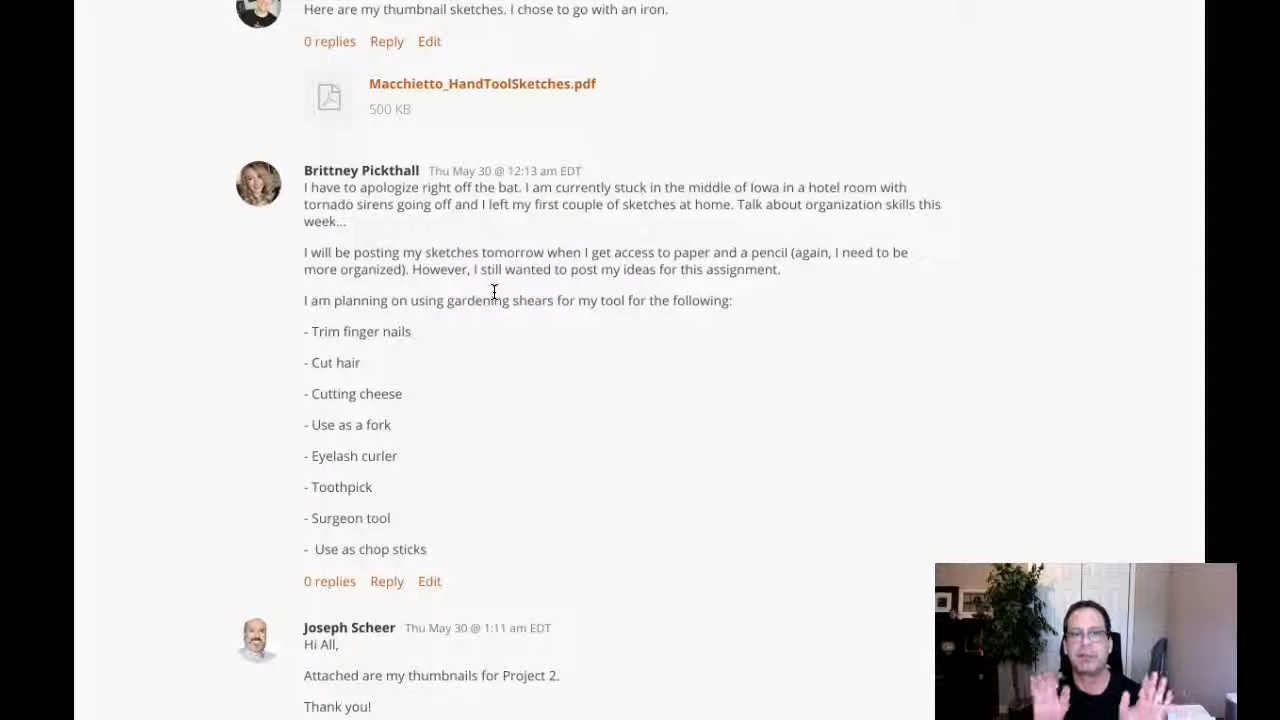
left_click(376, 318)
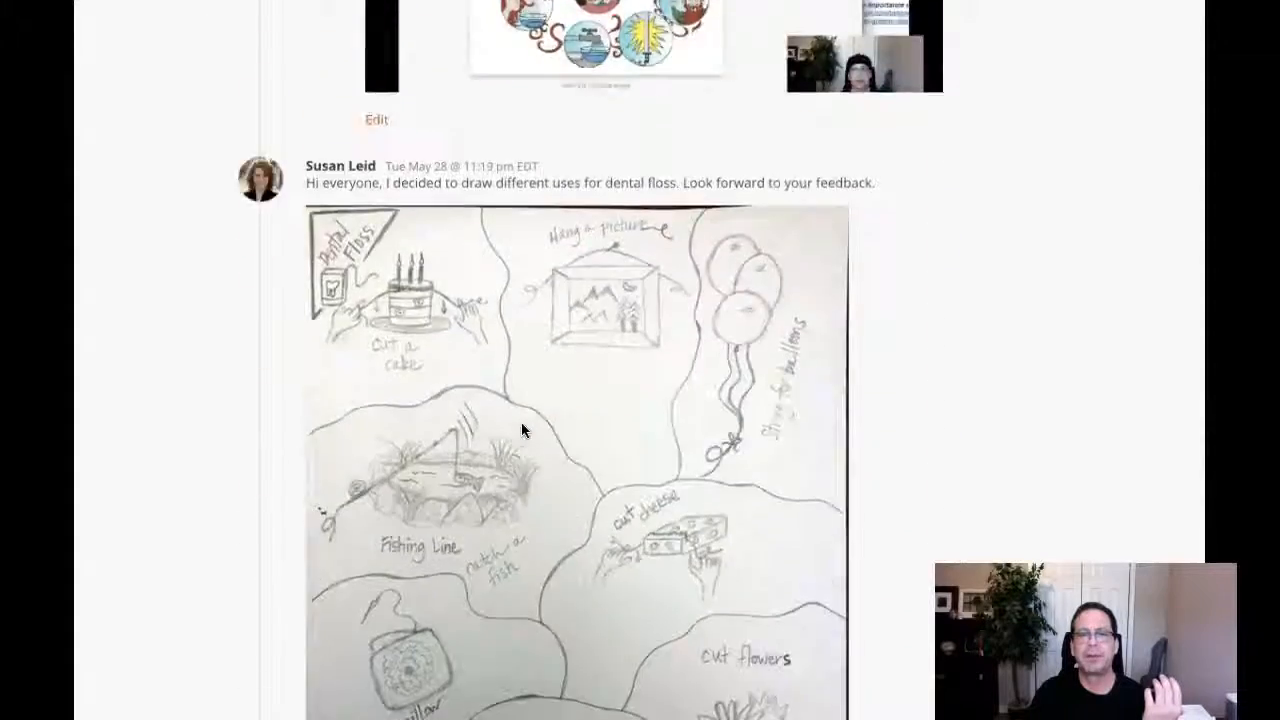
scroll("down", 3)
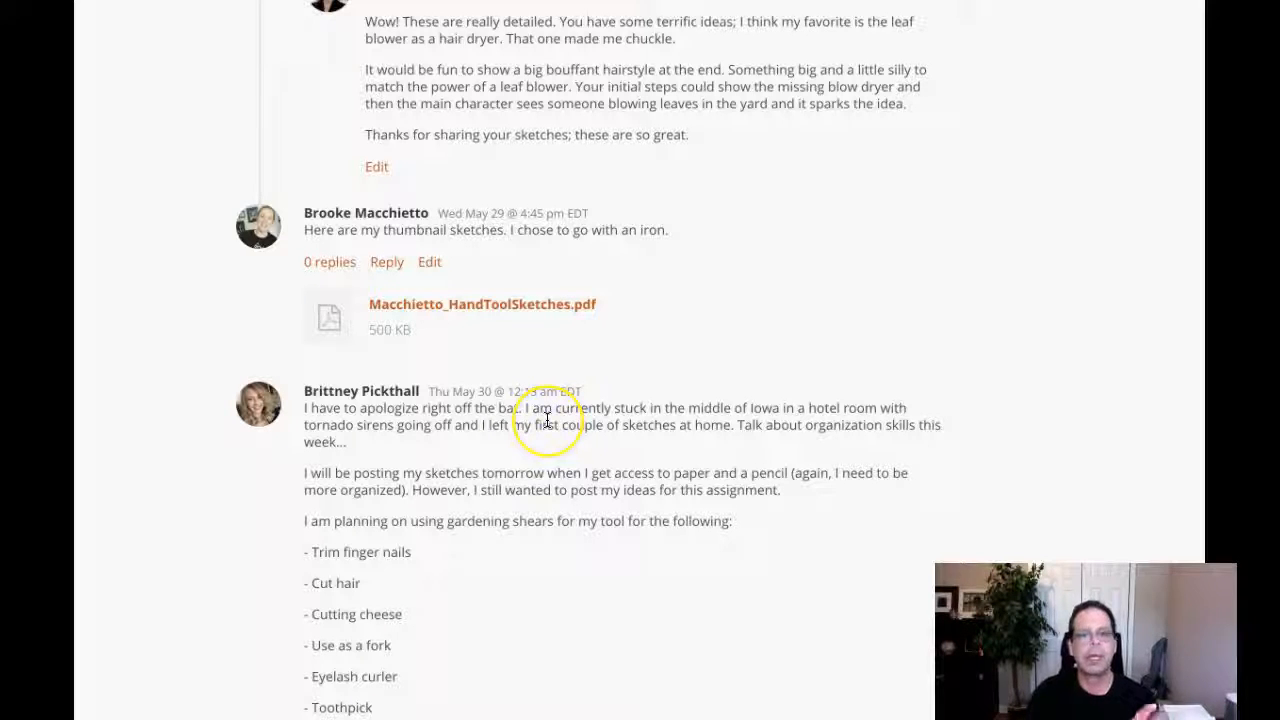
mouse_move(668, 404)
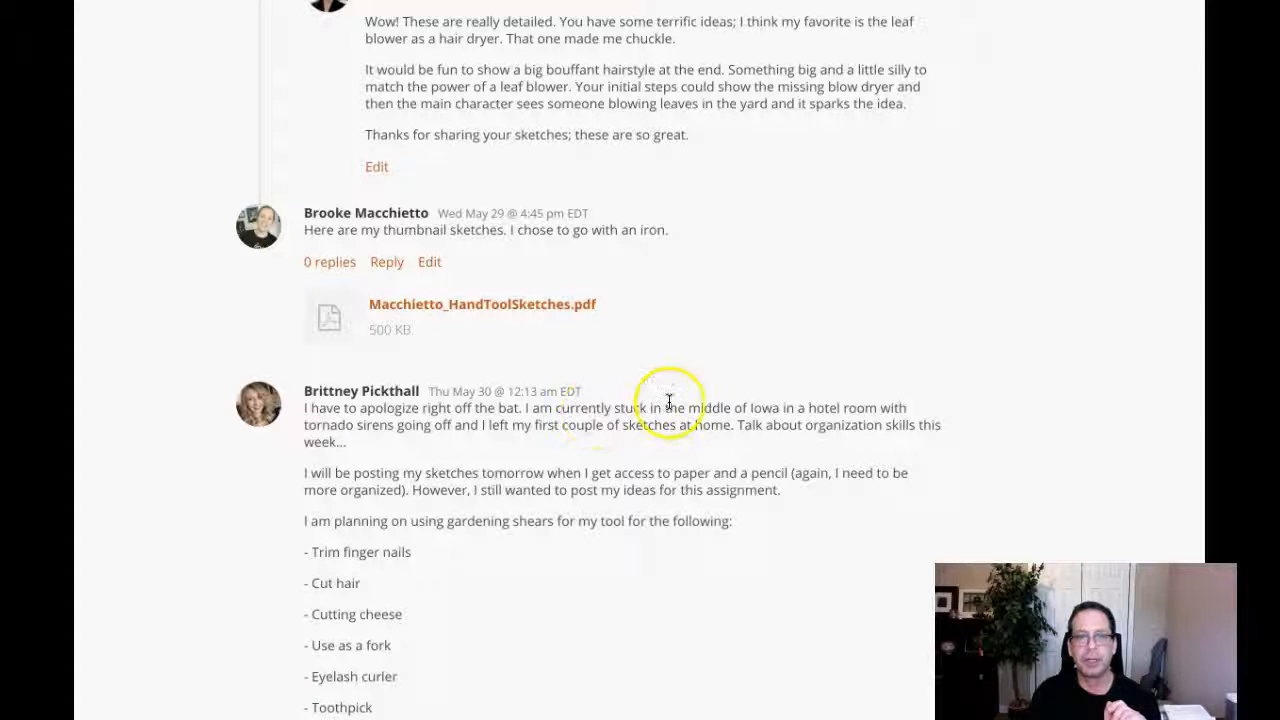
scroll("down", 3)
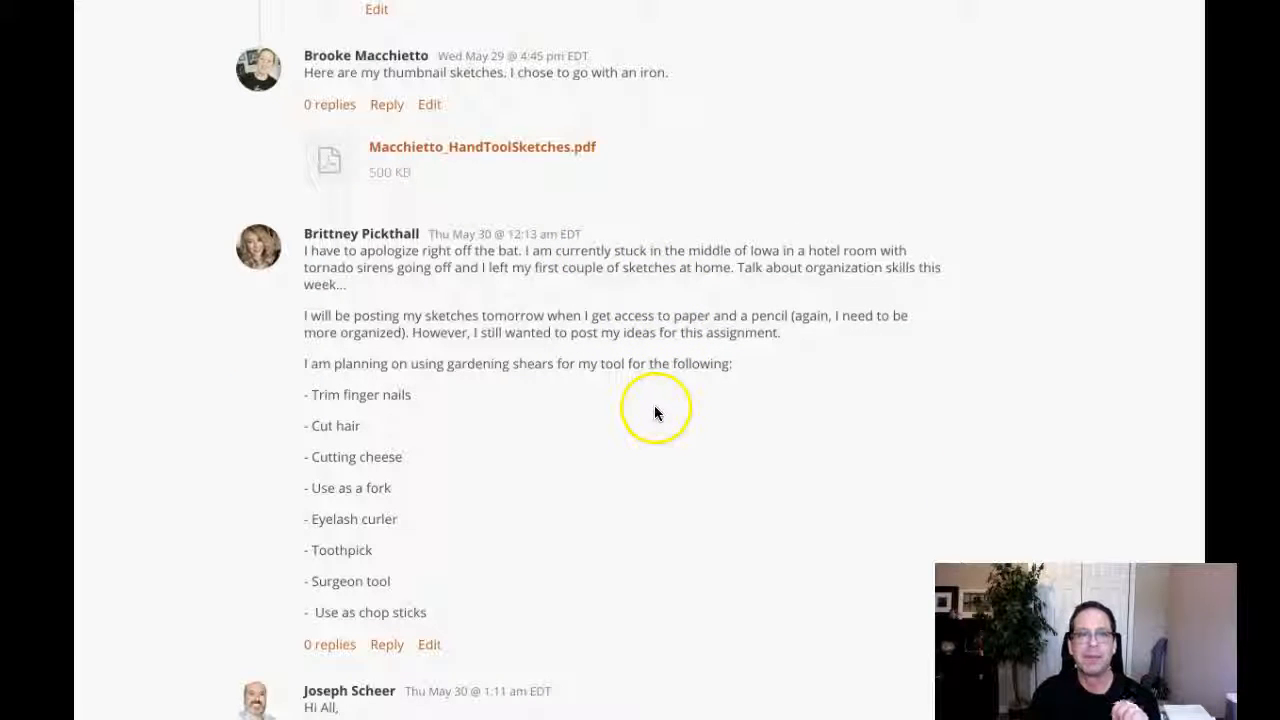